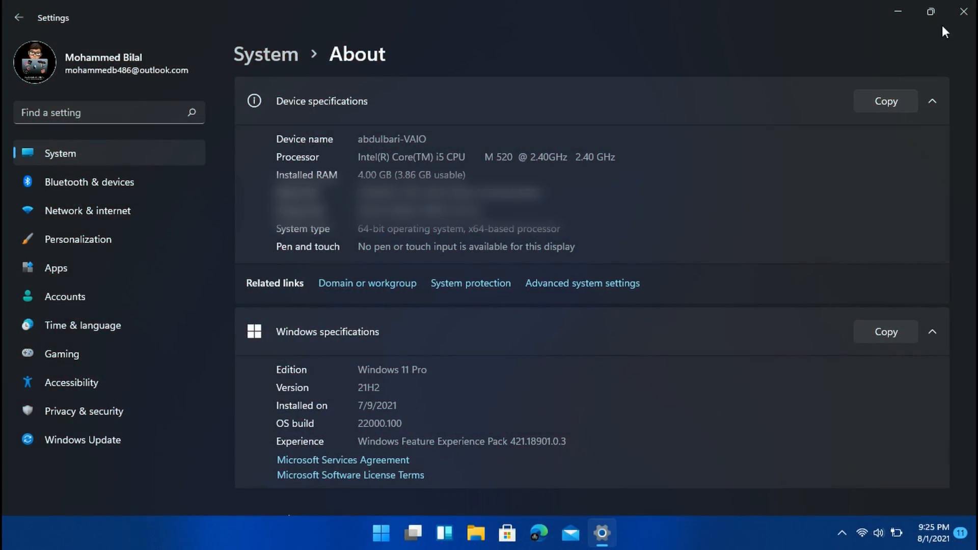
- Close the Settings window after confirming Windows 11 Pro 21H2, build 22000.100
{"action": "left_click", "coordinate": [961, 10]}
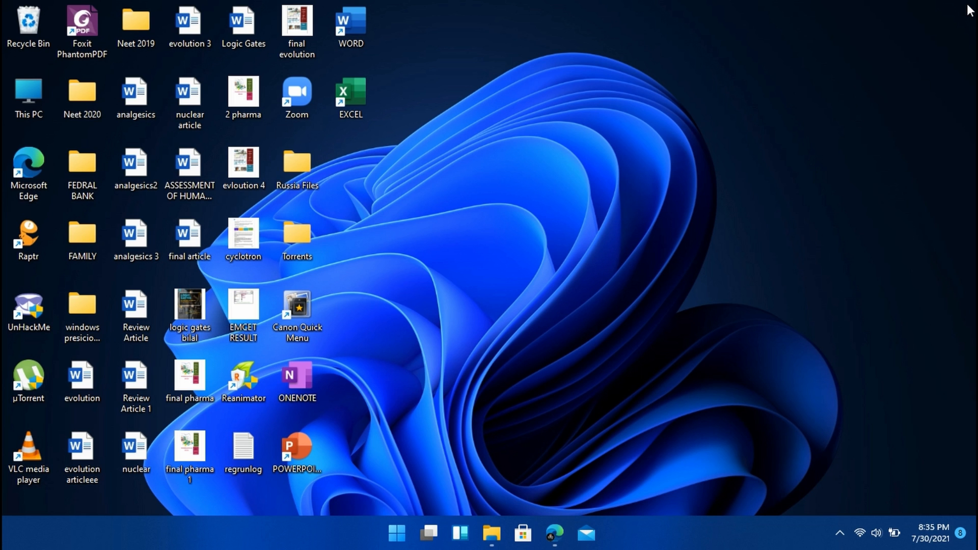
{"action": "mouse_move", "coordinate": [527, 280]}
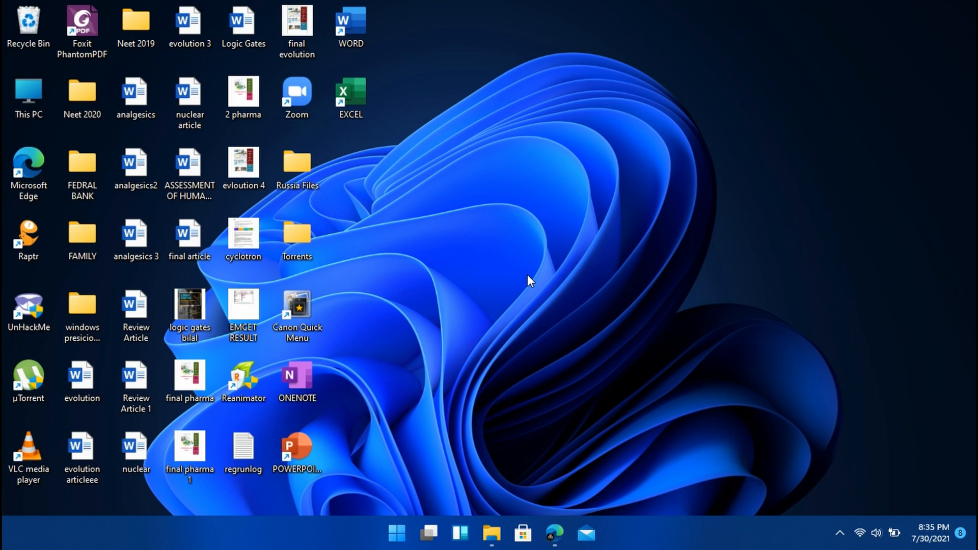
- Save the raw OfflineInsiderEnroll.cmd from GitHub into Downloads\Windows 11 via Save link as
{"action": "left_click", "coordinate": [555, 534]}
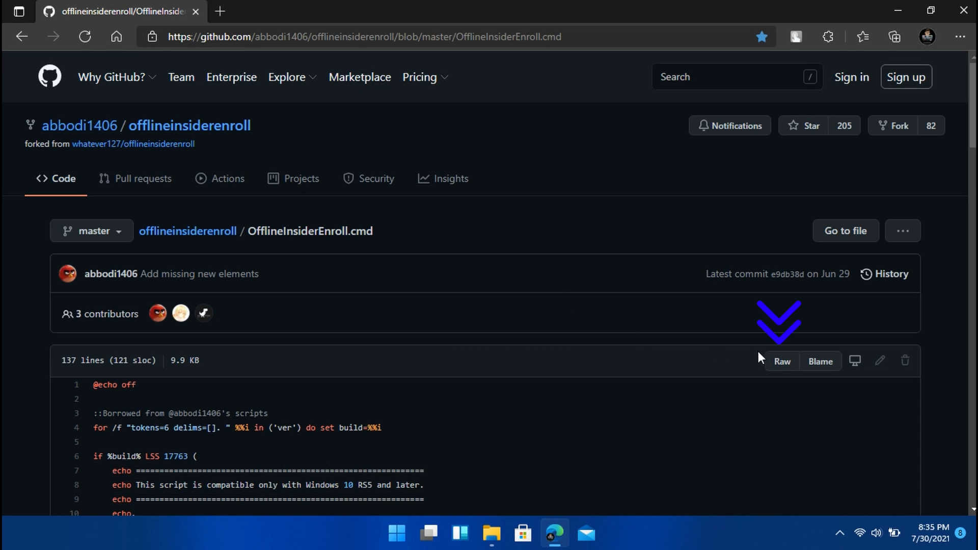
{"action": "right_click", "coordinate": [782, 360]}
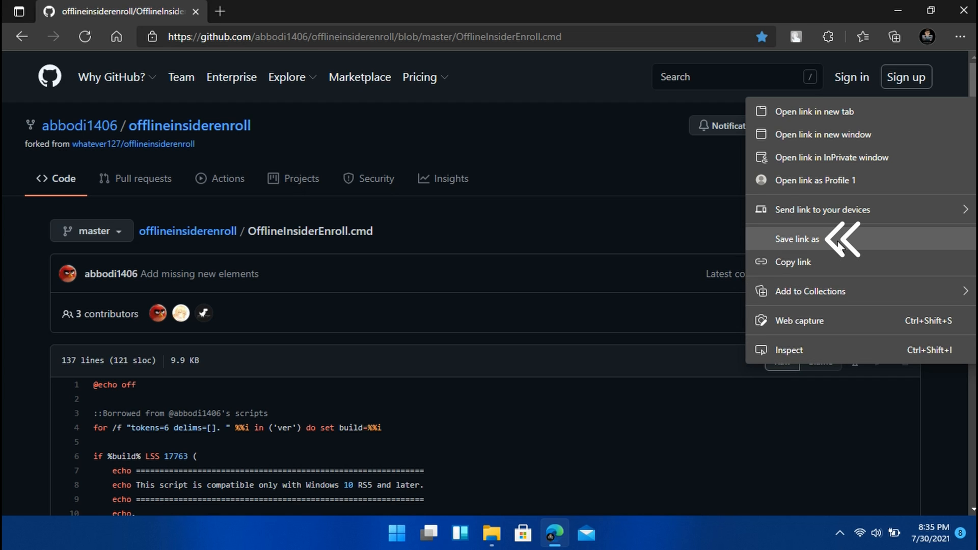
{"action": "left_click", "coordinate": [797, 239]}
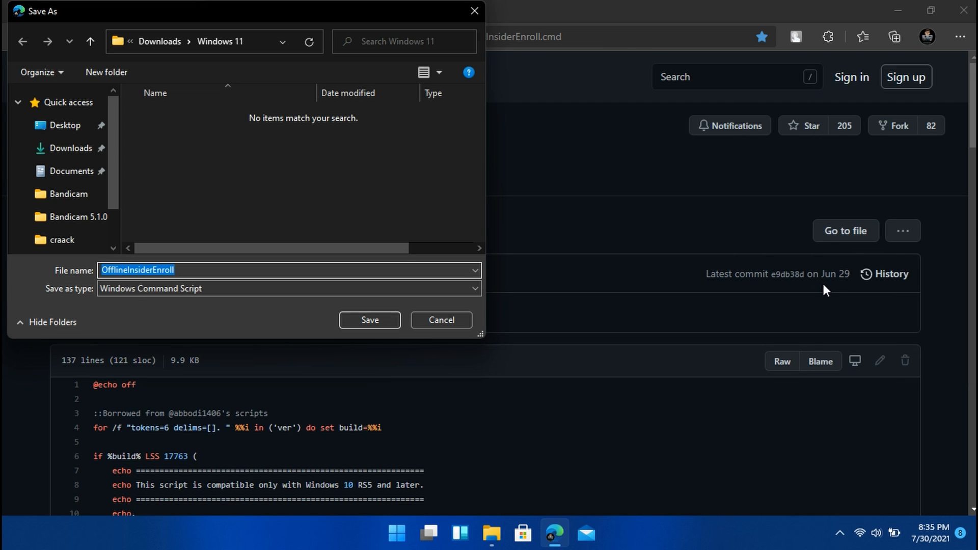
{"action": "scroll", "scroll_direction": "down", "scroll_amount": 3}
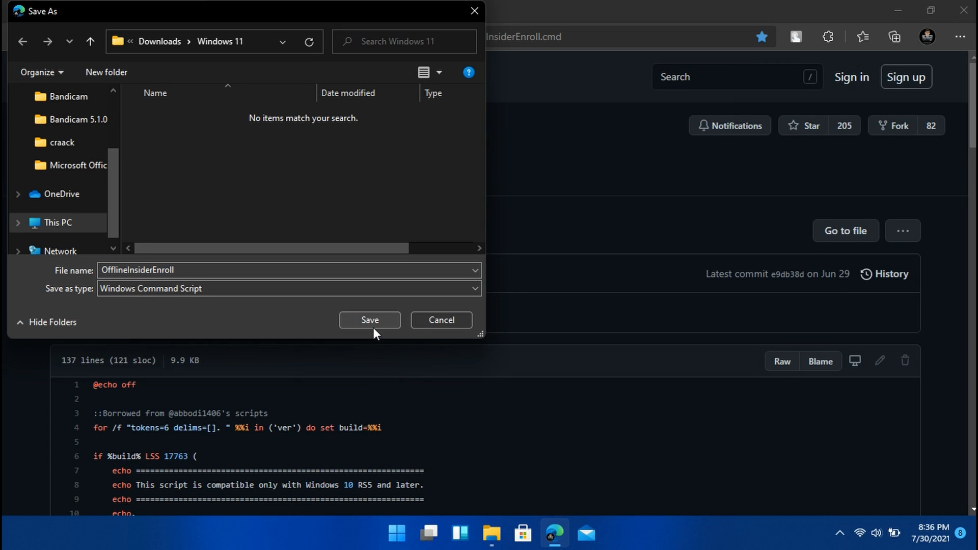
{"action": "left_click", "coordinate": [369, 320]}
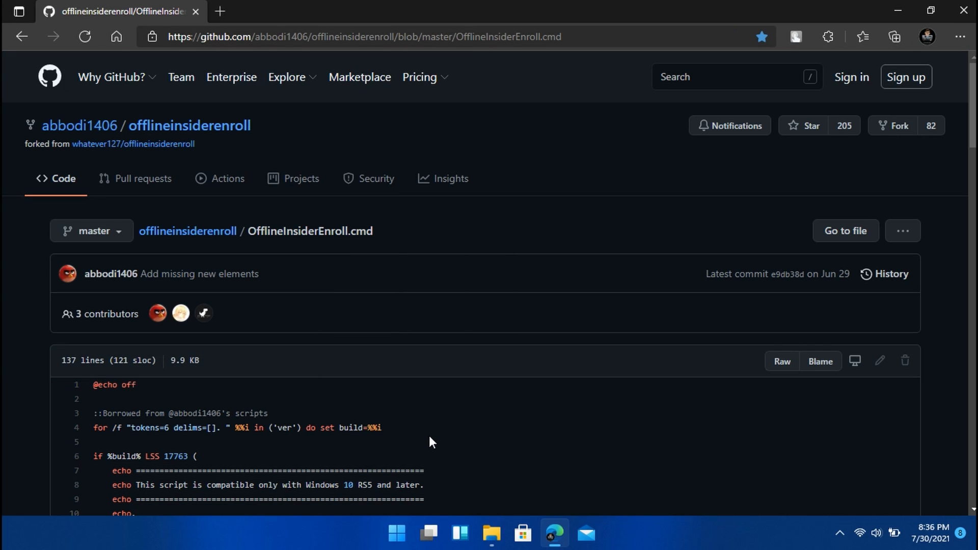
- Run OfflineInsiderEnroll.cmd from Downloads\Windows 11 so its channel enrollment menu appears
{"action": "left_click", "coordinate": [495, 534]}
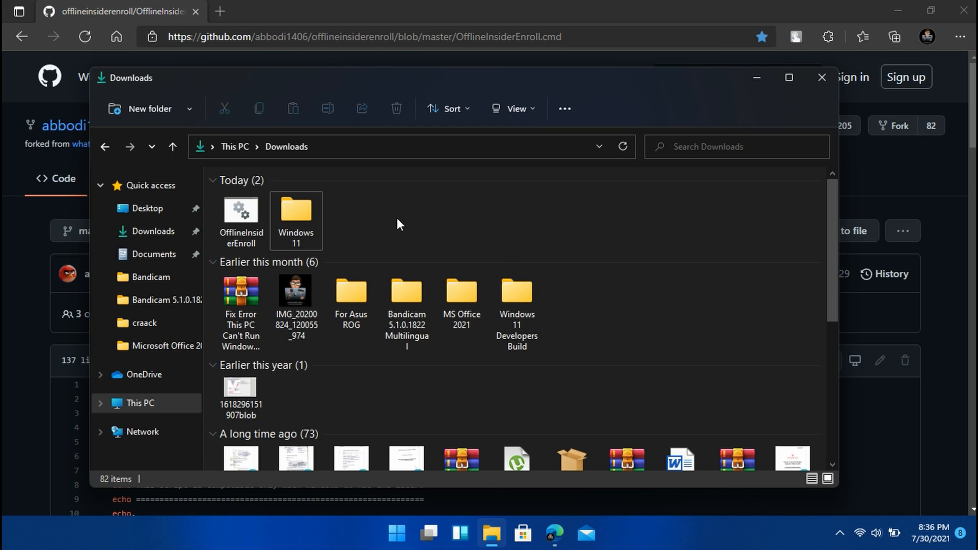
{"action": "double_click", "coordinate": [295, 210]}
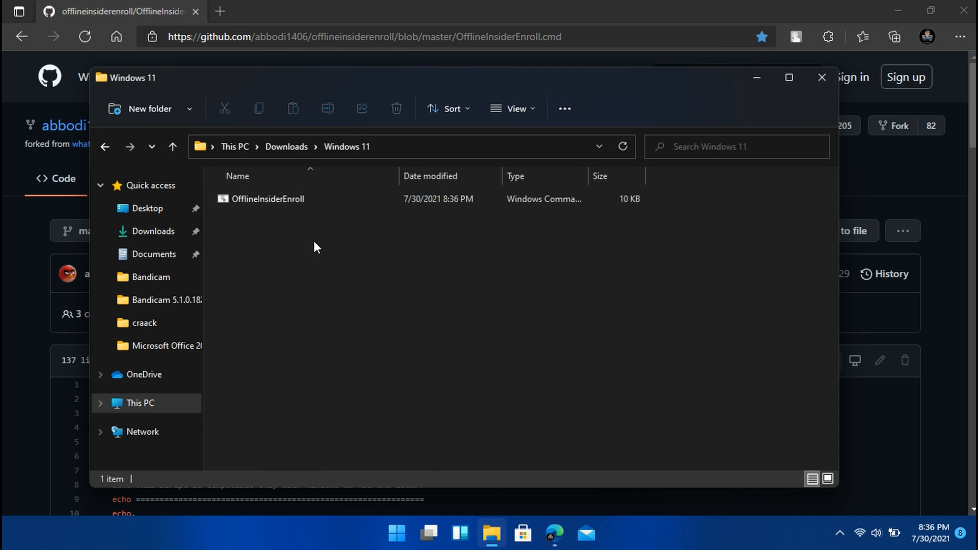
{"action": "mouse_move", "coordinate": [326, 226]}
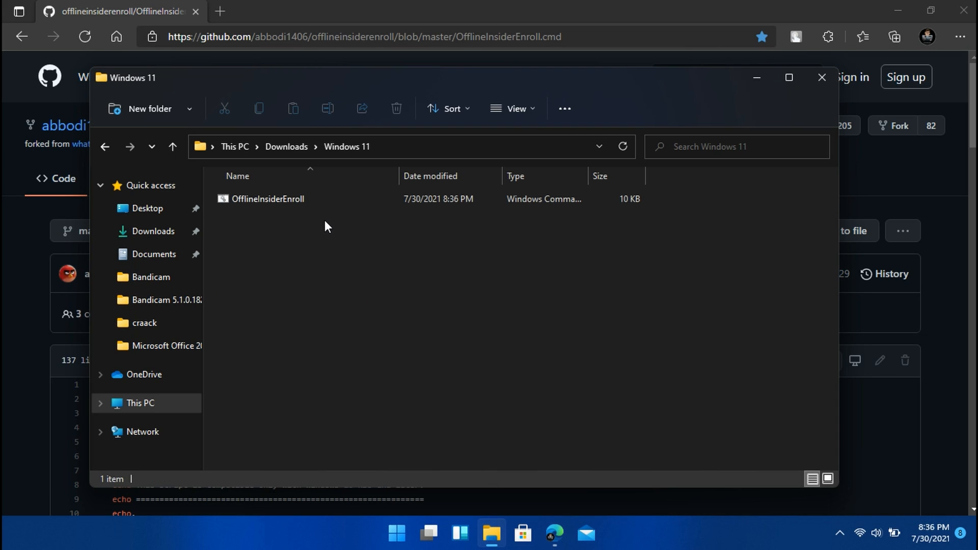
{"action": "right_click", "coordinate": [267, 199]}
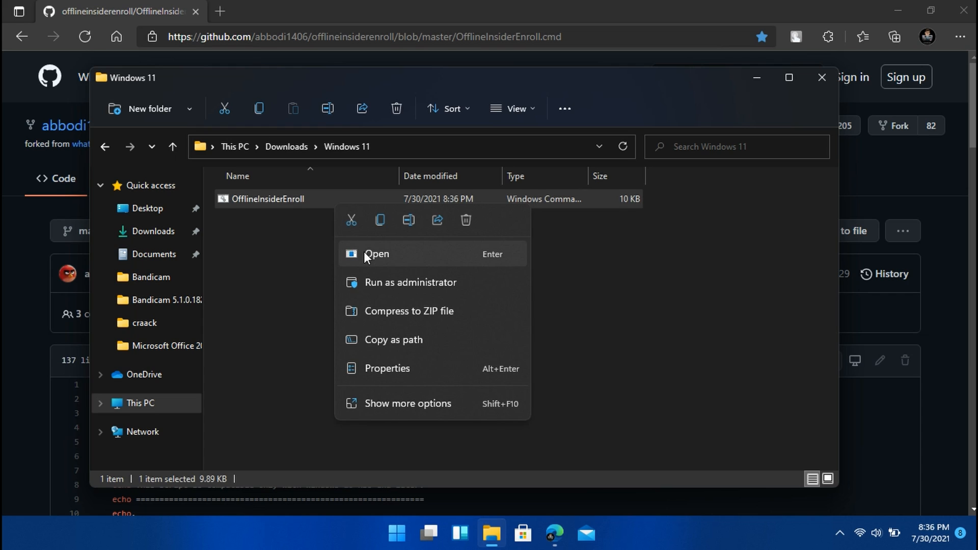
{"action": "left_click", "coordinate": [376, 253]}
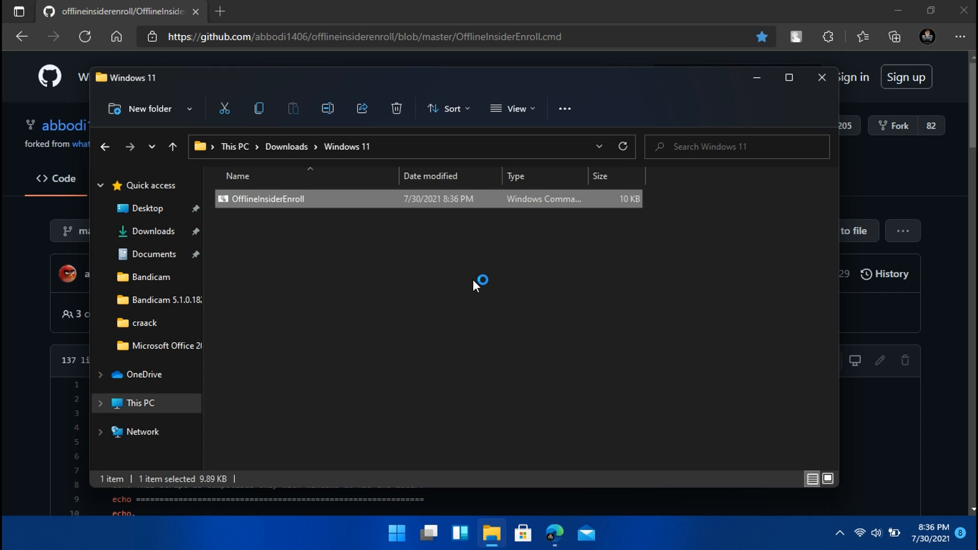
{"action": "double_click", "coordinate": [269, 198]}
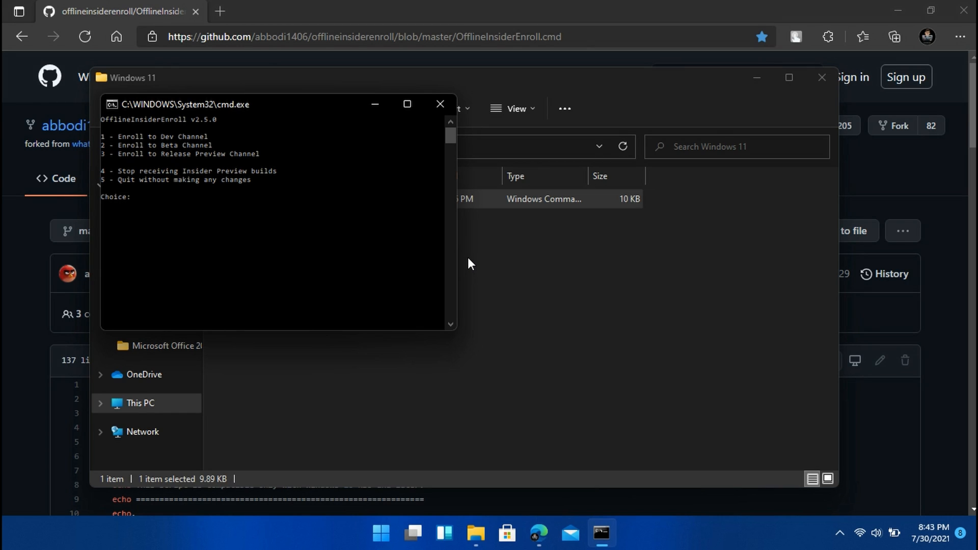
- Enter choice 2 to enroll the PC in the Beta Channel until the script reports Done
{"action": "type", "text": "2"}
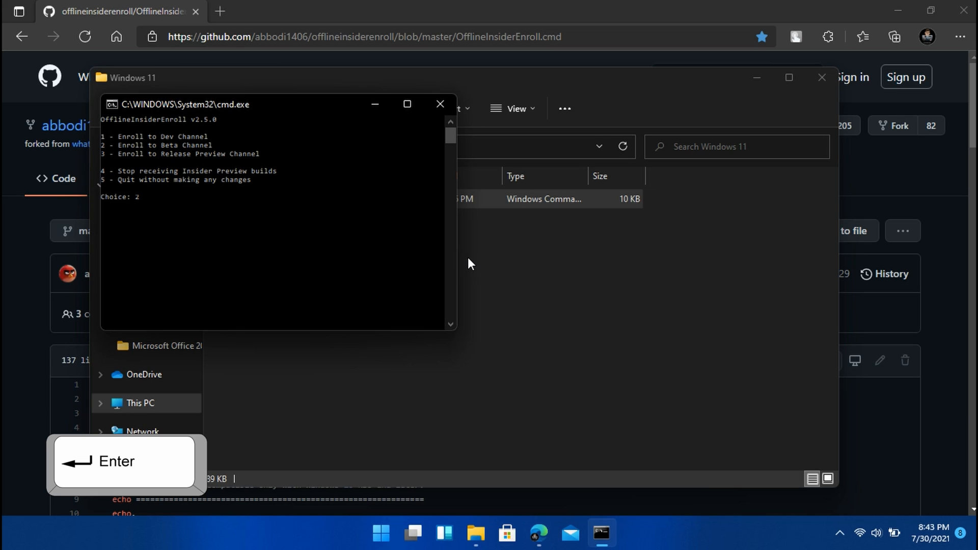
{"action": "key", "text": "Enter"}
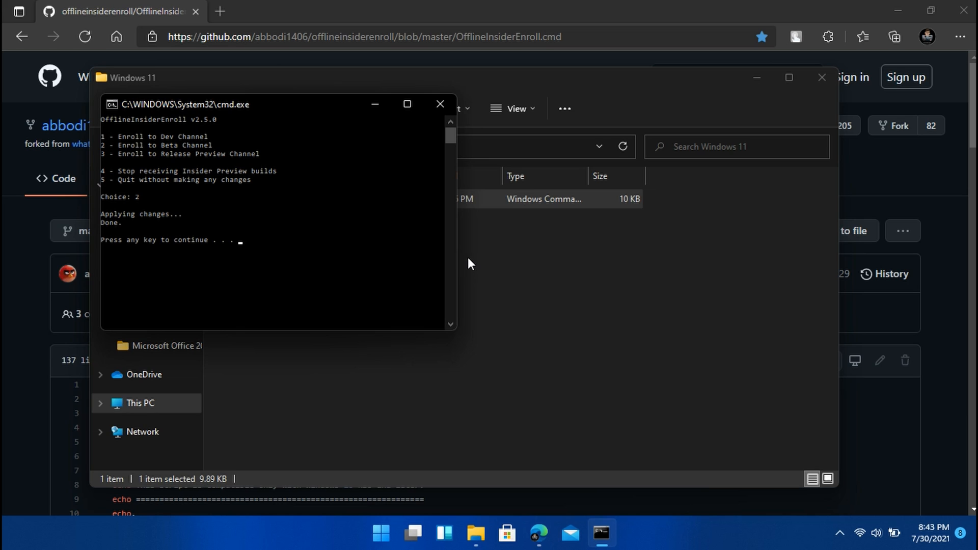
{"action": "mouse_move", "coordinate": [444, 127]}
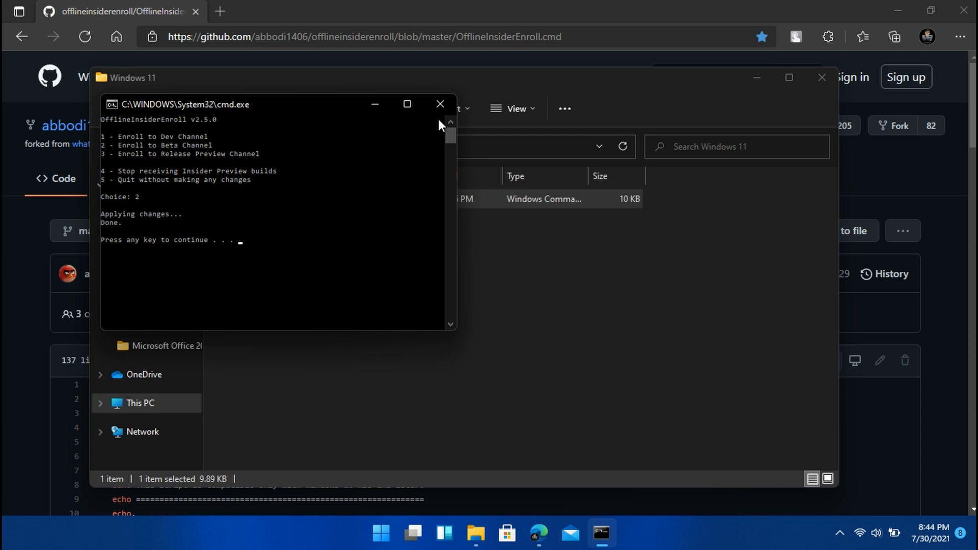
- Close the finished script window and File Explorer, then look at Start's power options
{"action": "left_click", "coordinate": [440, 104]}
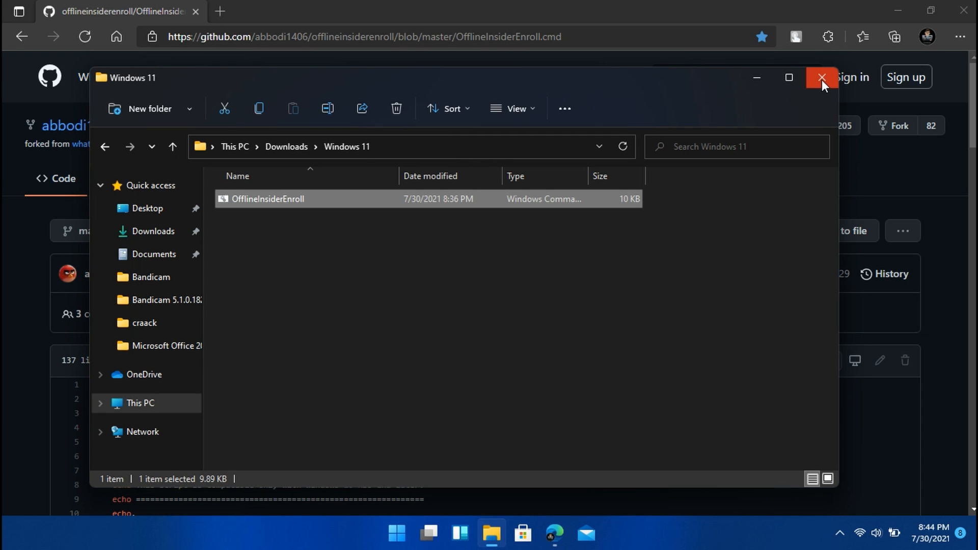
{"action": "left_click", "coordinate": [821, 78]}
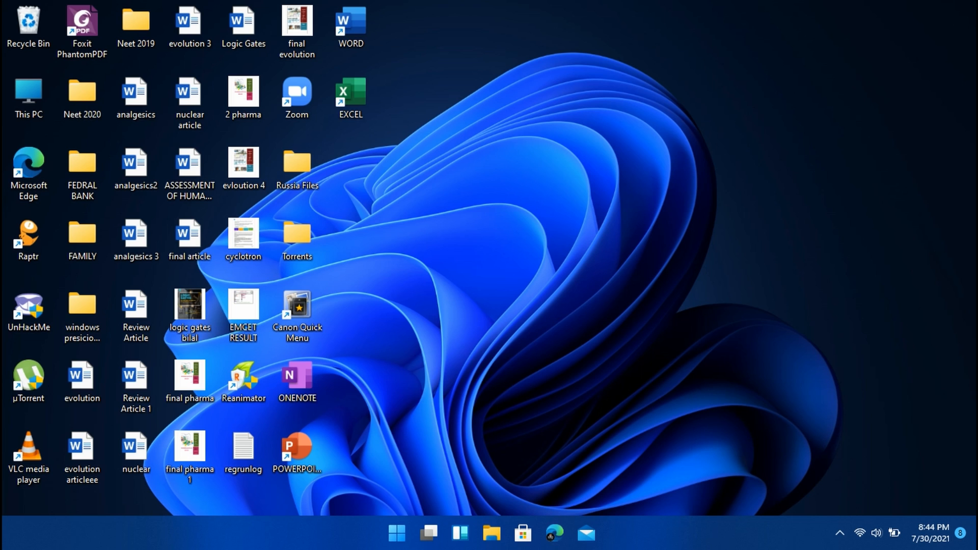
{"action": "mouse_move", "coordinate": [422, 484]}
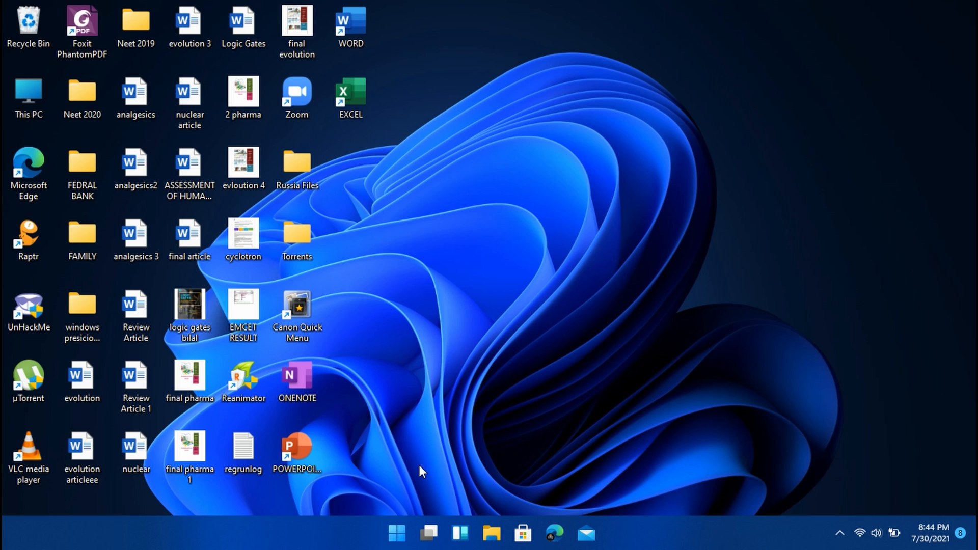
{"action": "left_click", "coordinate": [398, 531]}
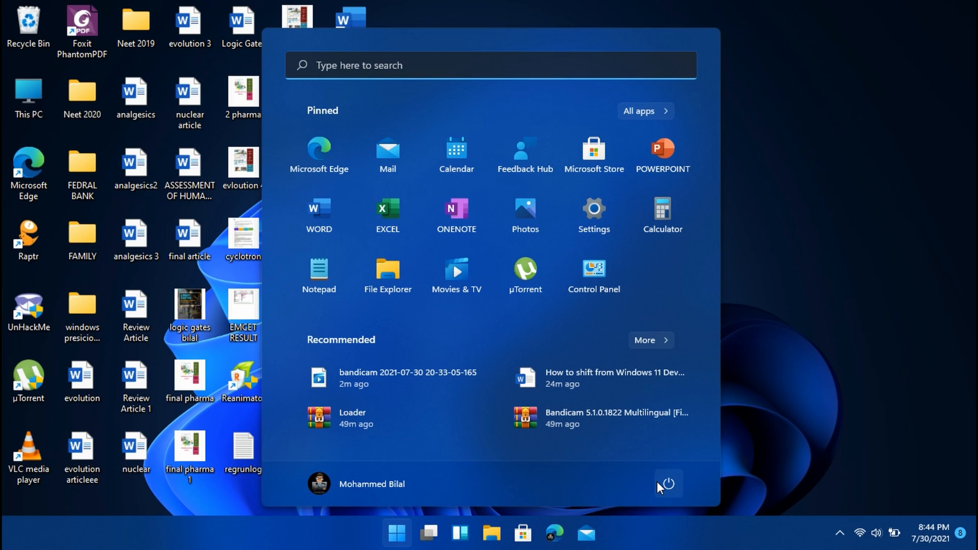
{"action": "left_click", "coordinate": [667, 483]}
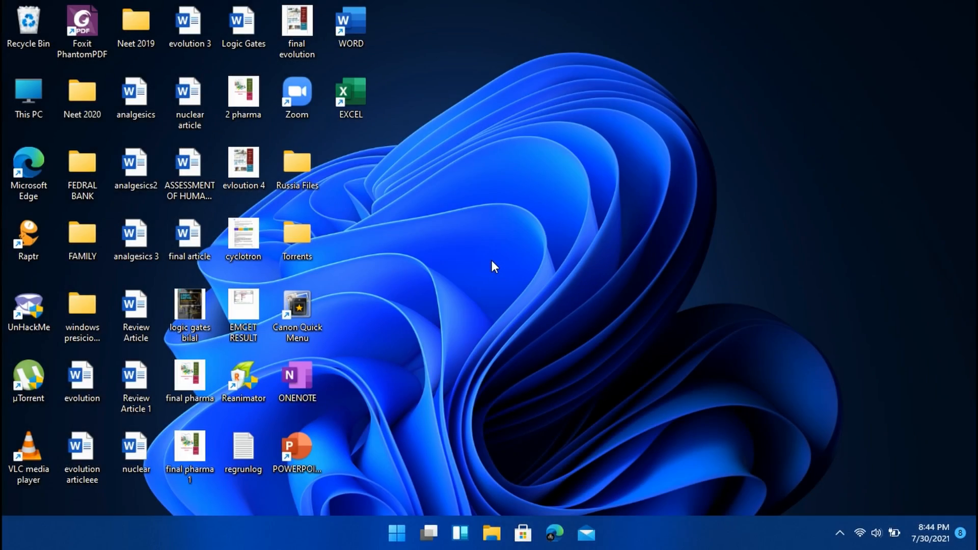
- Launch Windows Settings from the Start menu
{"action": "left_click", "coordinate": [411, 530]}
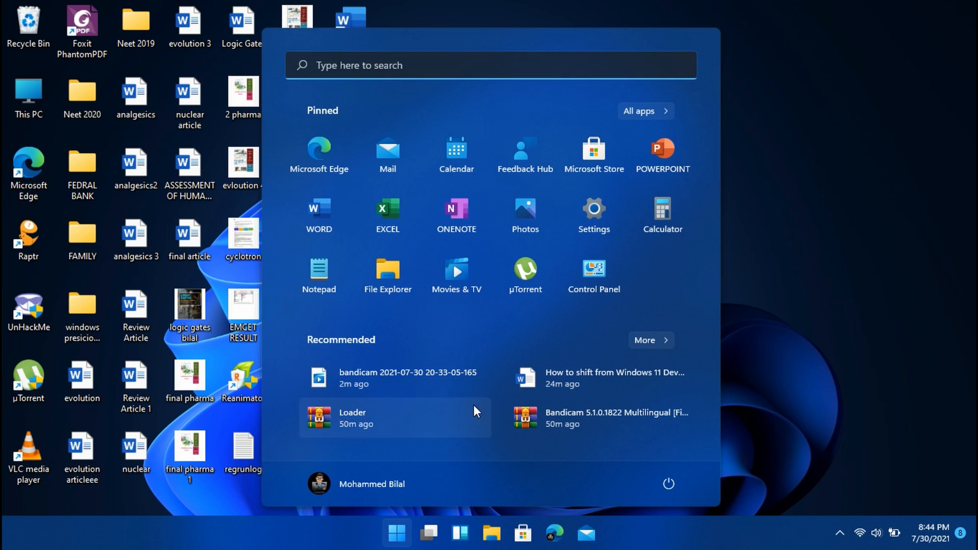
{"action": "left_click", "coordinate": [593, 208]}
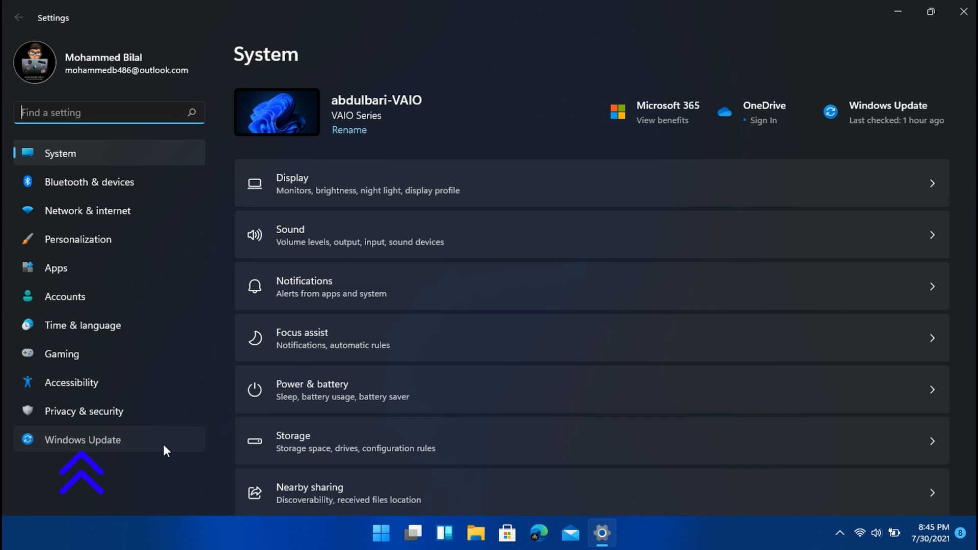
- Go to Windows Update to reach the Windows Insider Program page showing Beta Channel enrollment
{"action": "left_click", "coordinate": [83, 440]}
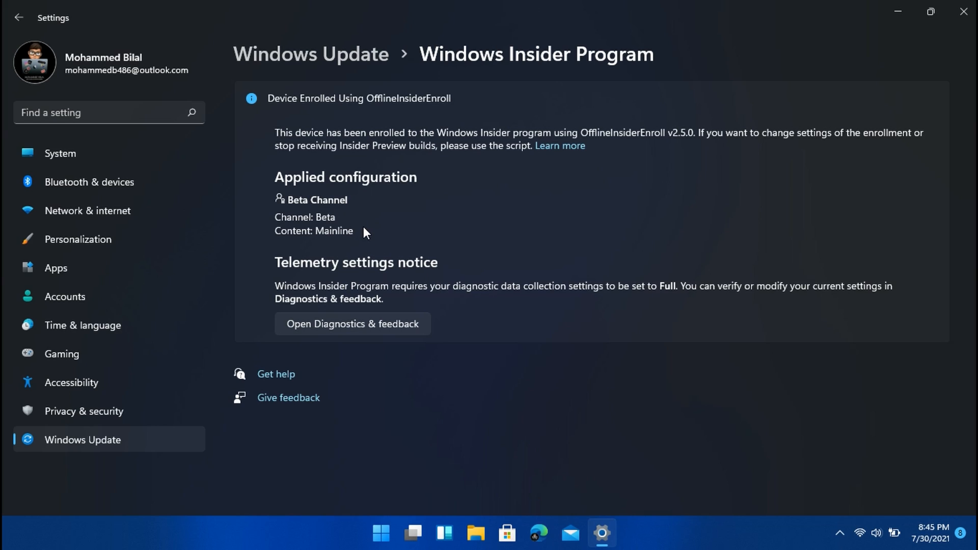
{"action": "mouse_move", "coordinate": [345, 253]}
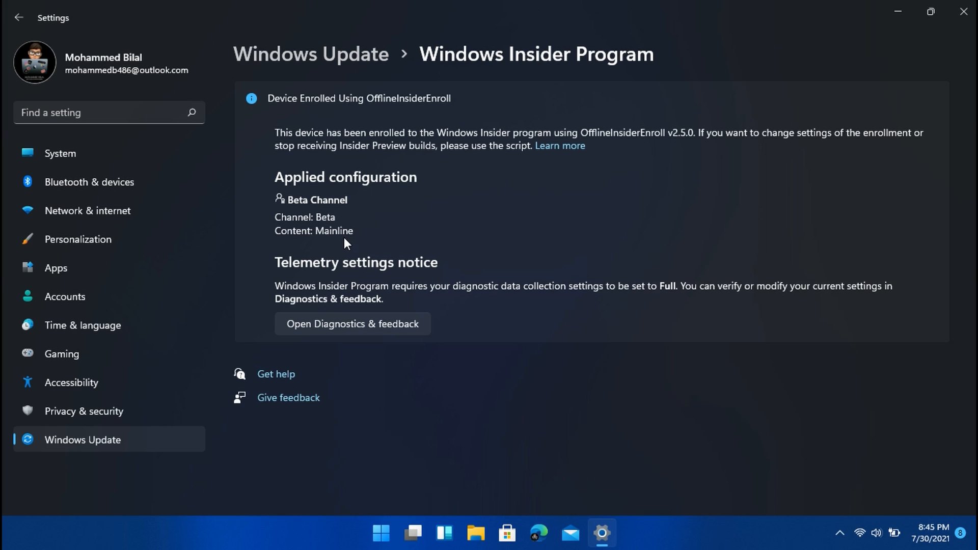